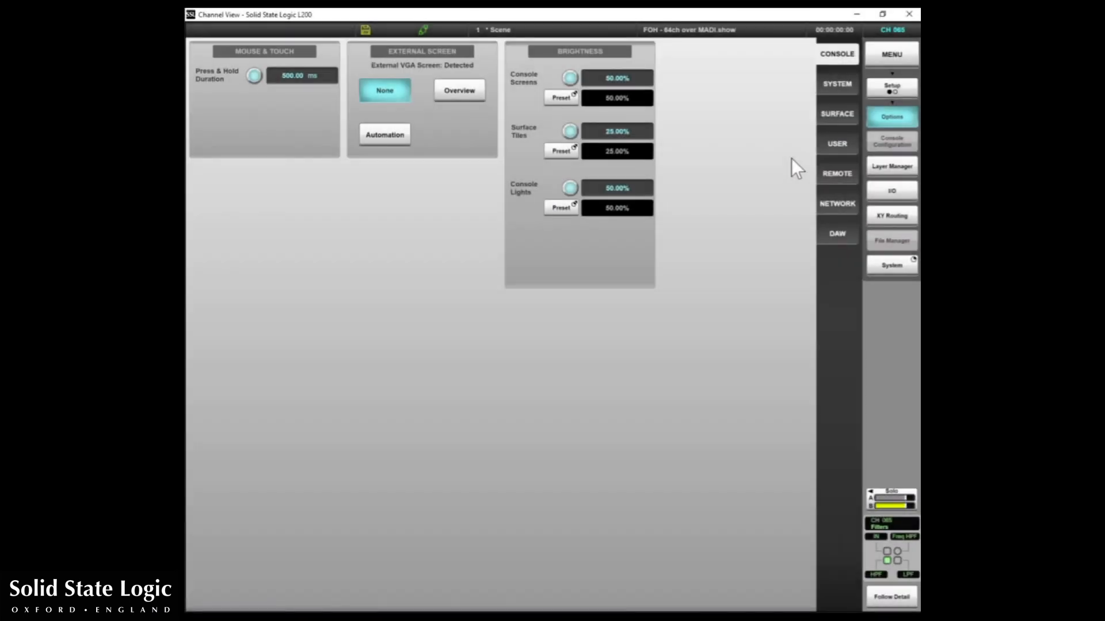
- In Event Manager, create a new event with a latching User Key source
left_click(891, 86)
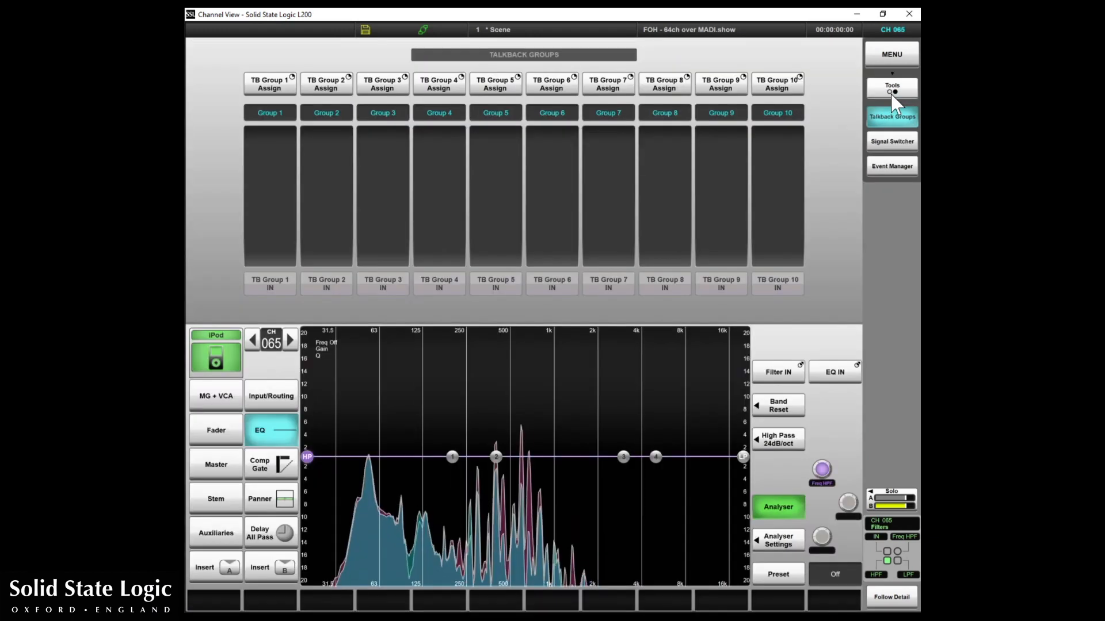
left_click(891, 166)
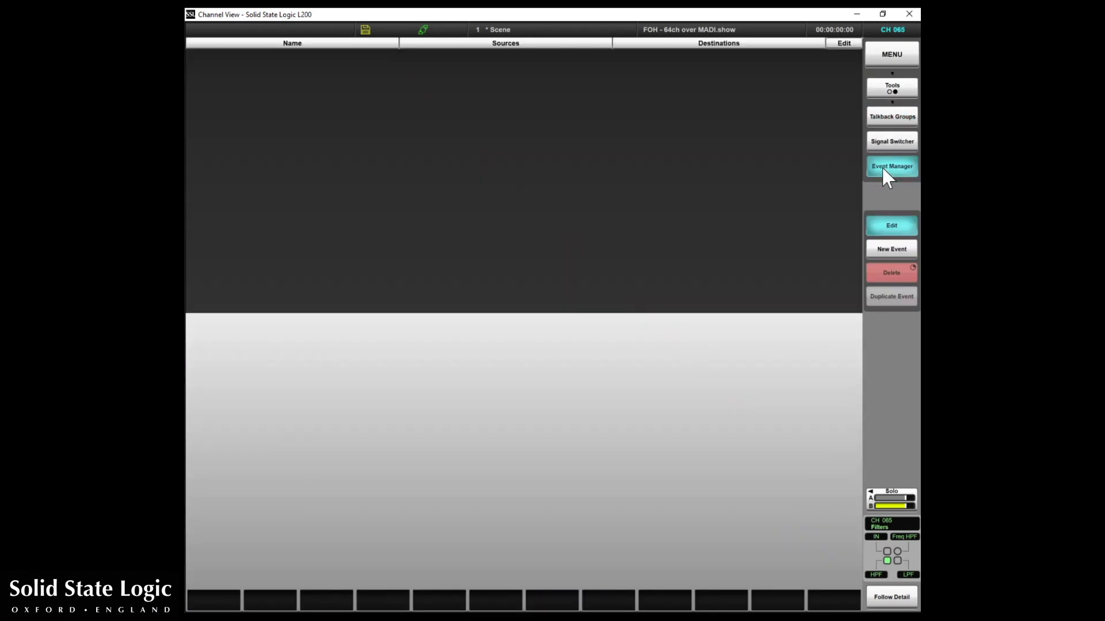
left_click(890, 248)
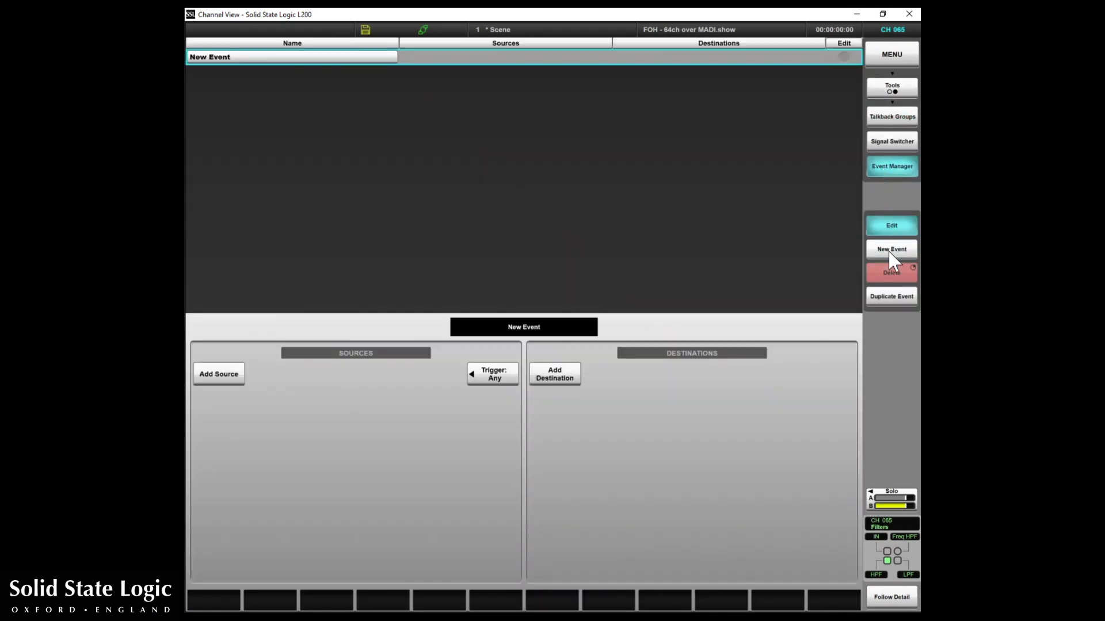
mouse_move(218, 373)
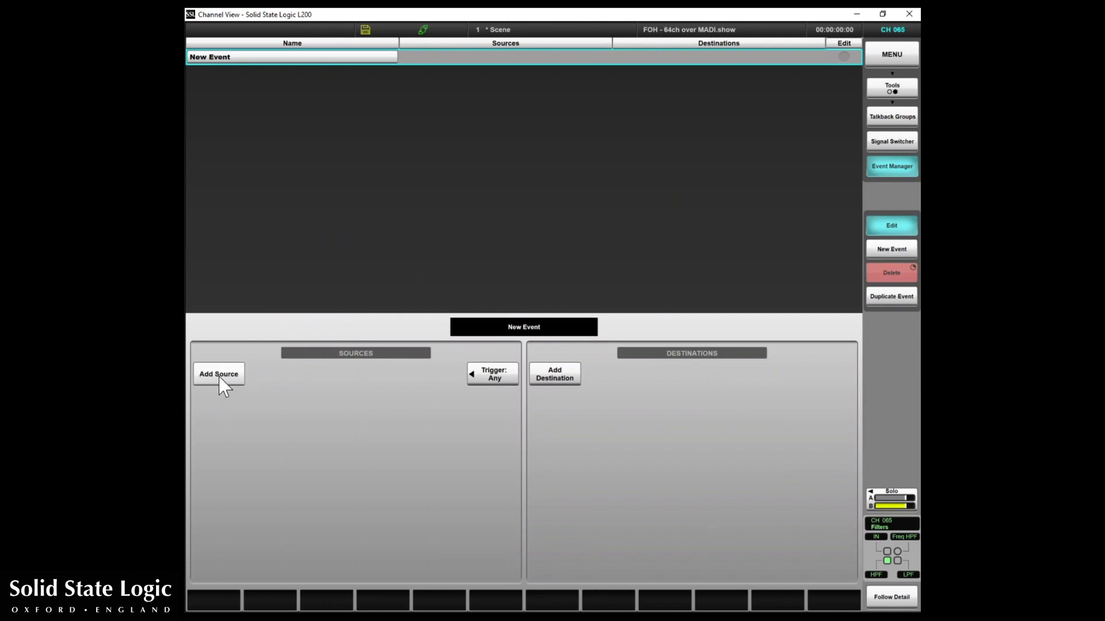
left_click(219, 374)
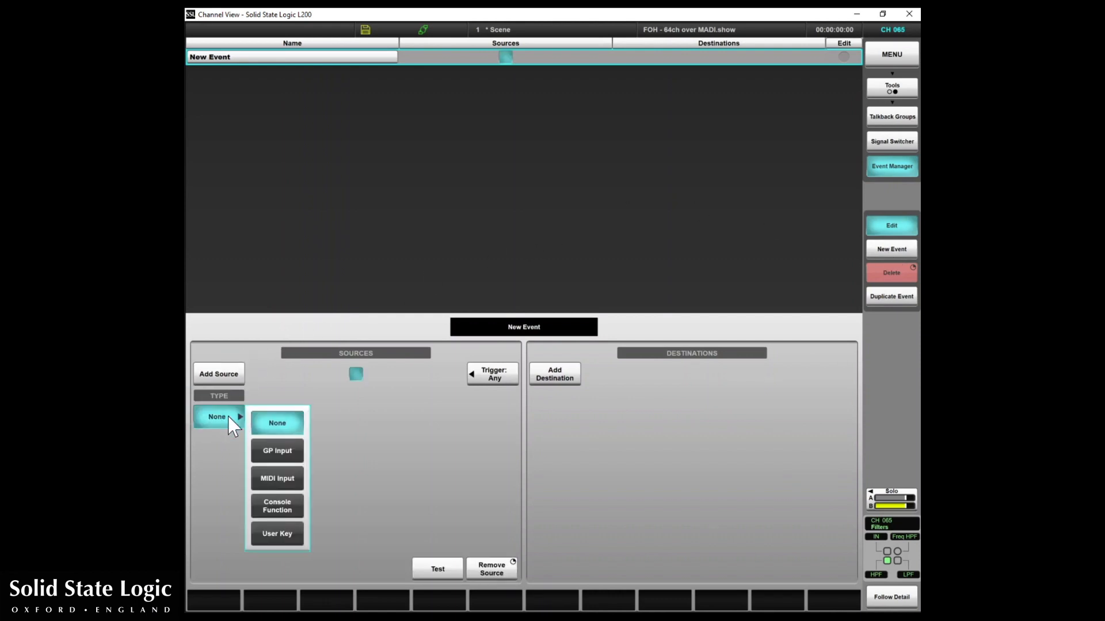
left_click(277, 533)
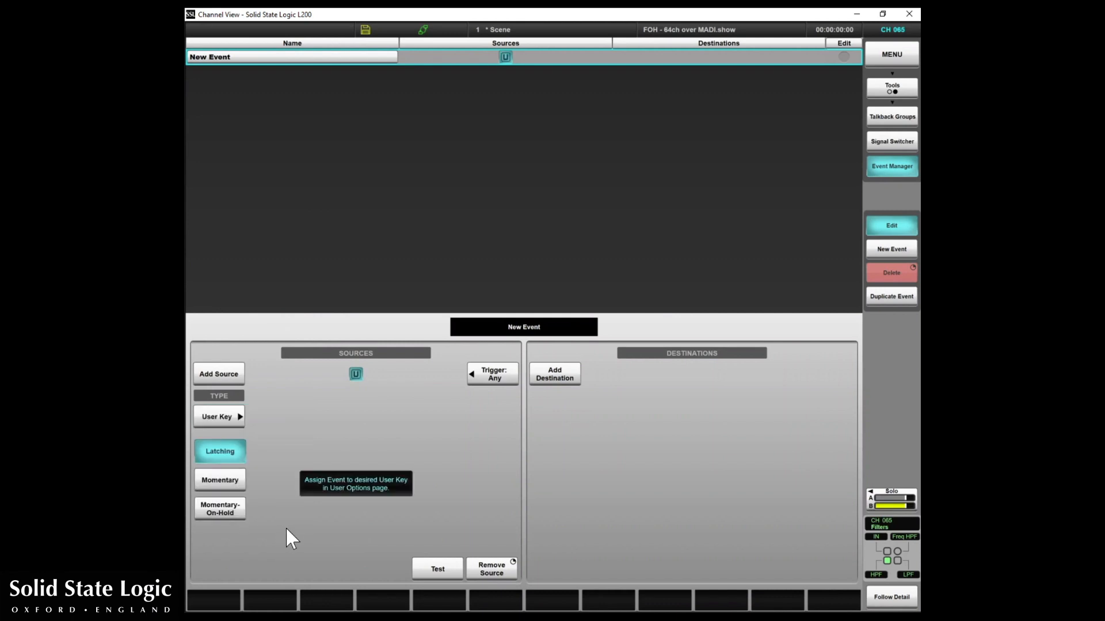
- Add a Talkback Group 1 IN destination to the event
left_click(554, 373)
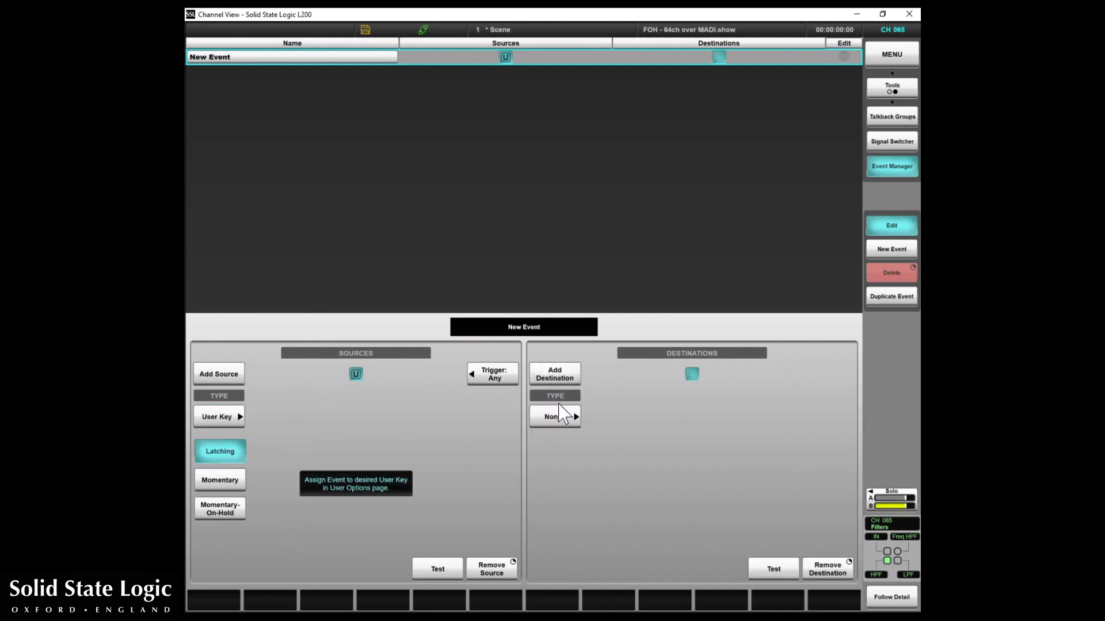
left_click(554, 416)
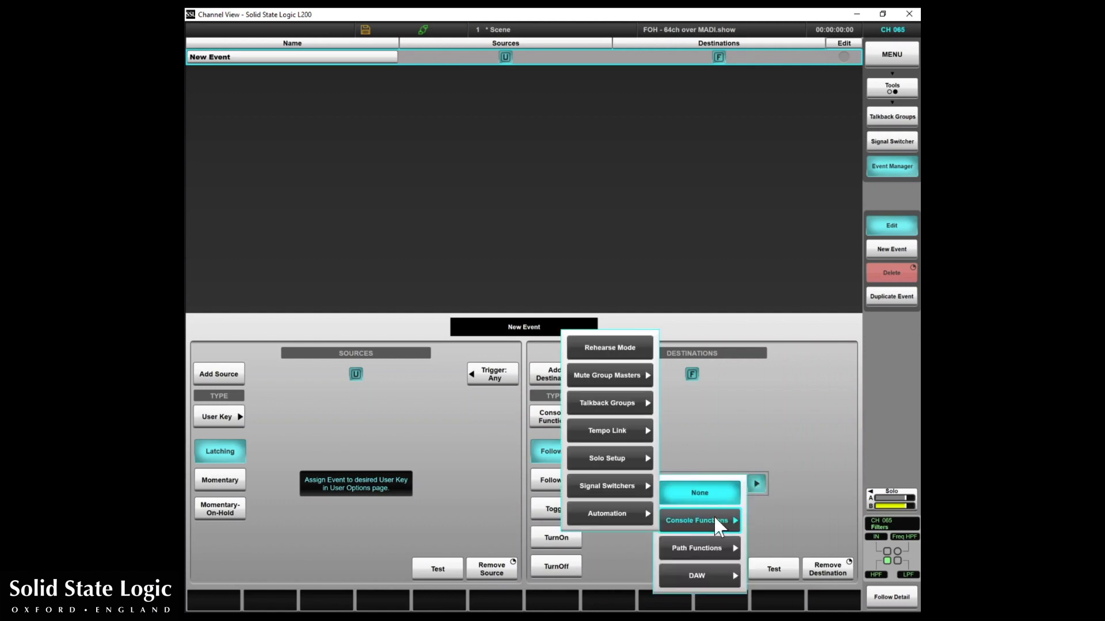
left_click(607, 403)
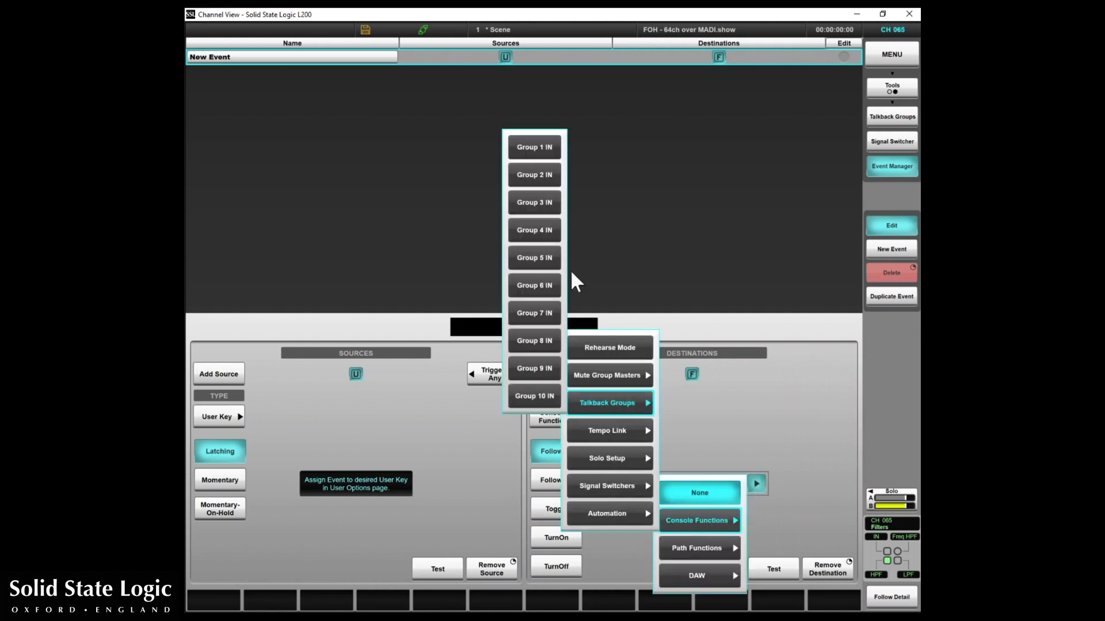
left_click(533, 147)
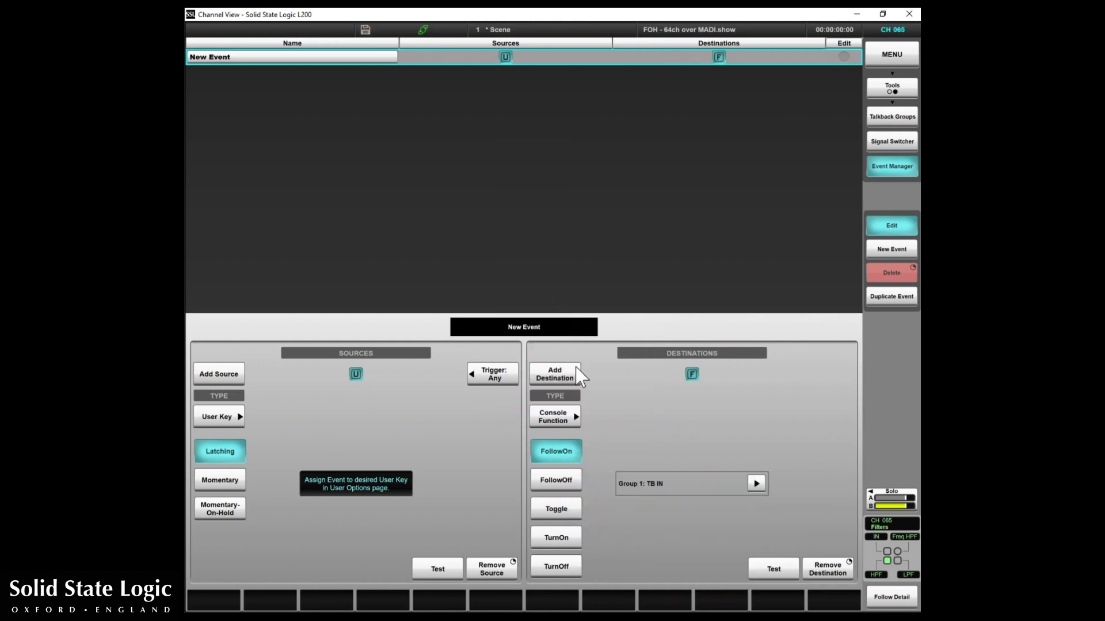
- Add a second Console Function destination targeting Mute Group Master 2
left_click(555, 417)
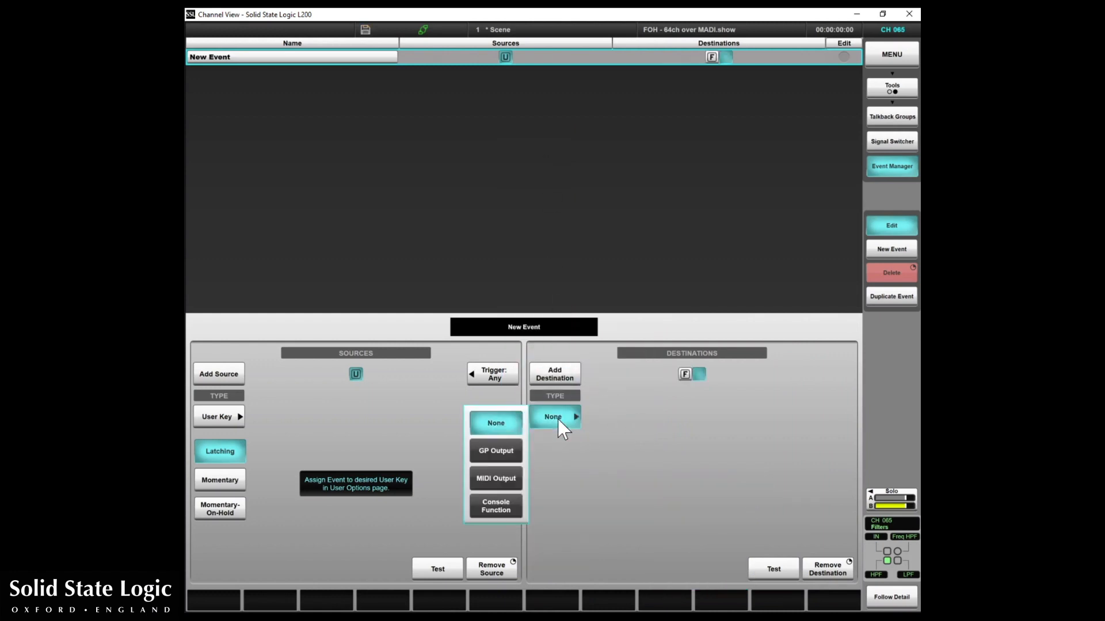
left_click(496, 506)
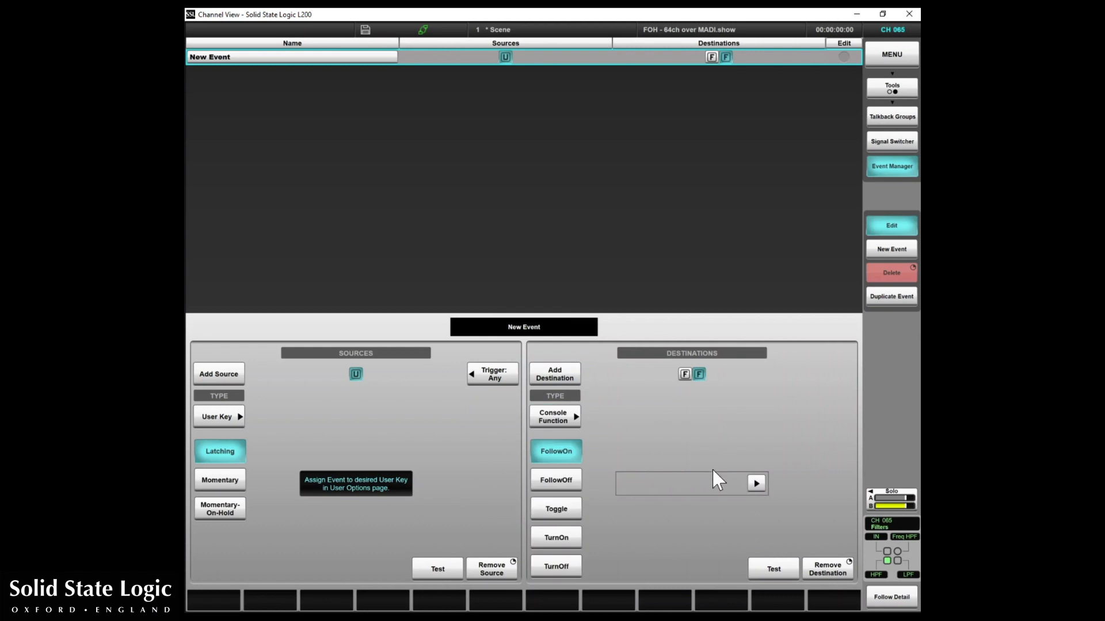
left_click(756, 484)
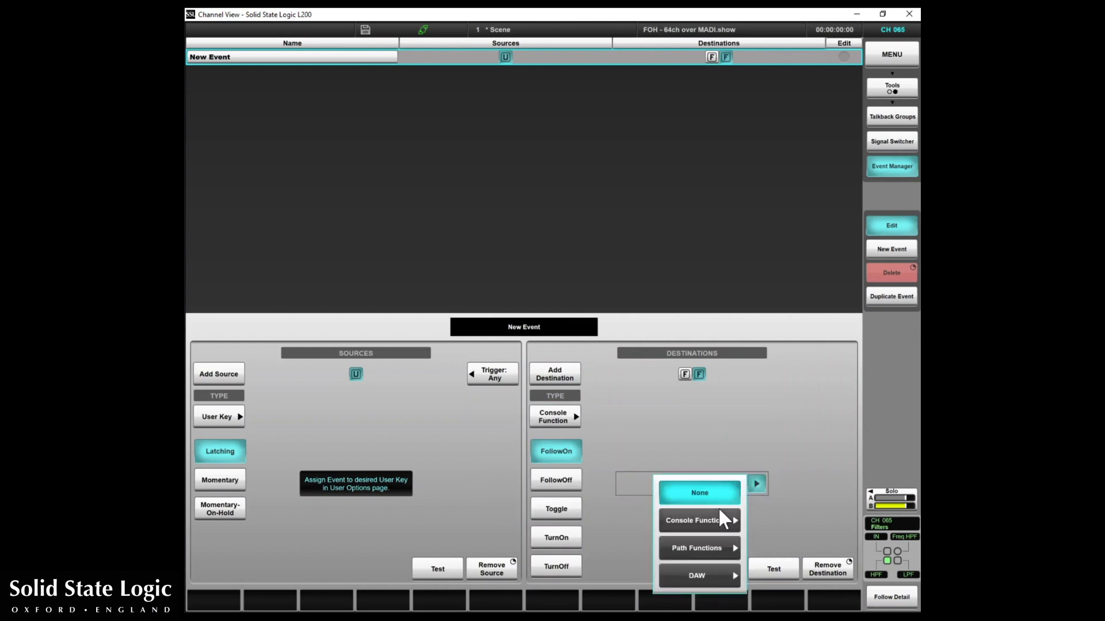
left_click(697, 520)
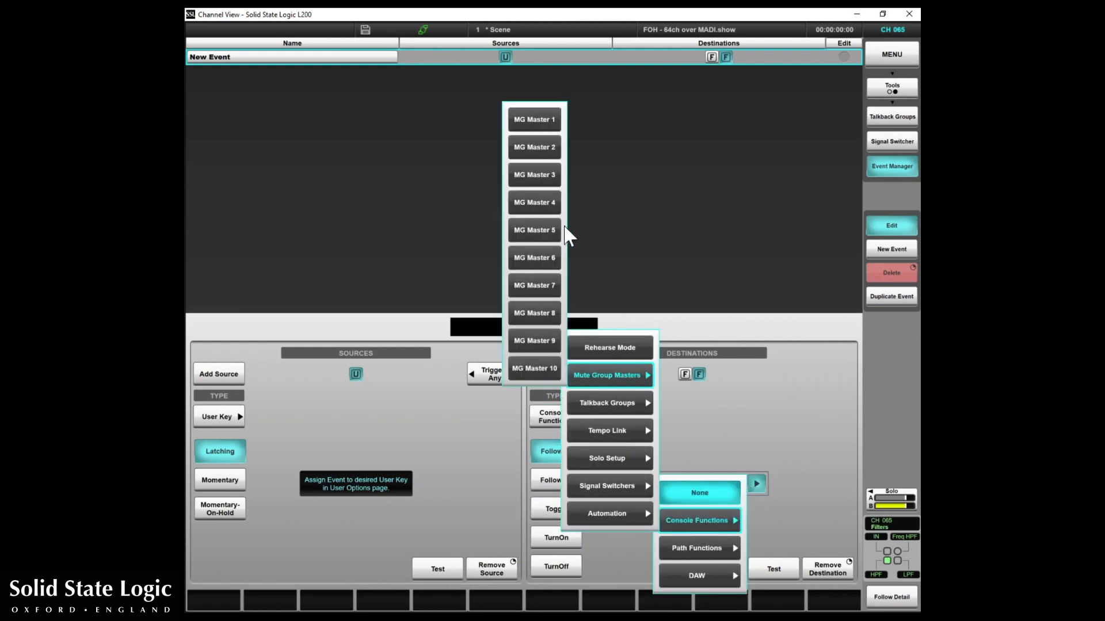
left_click(533, 146)
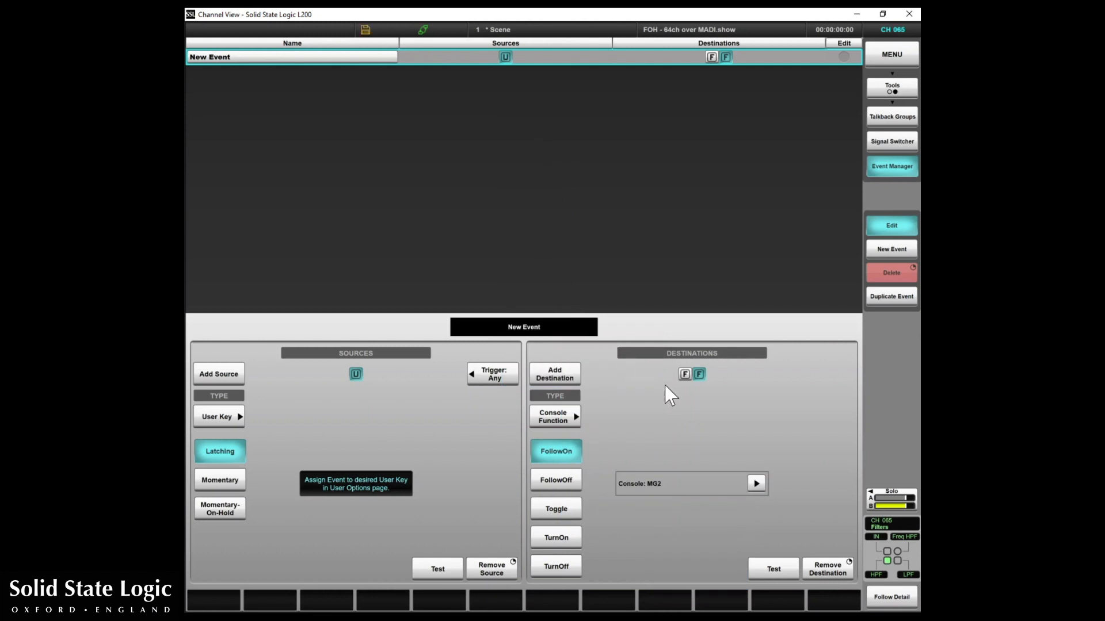
mouse_move(855, 288)
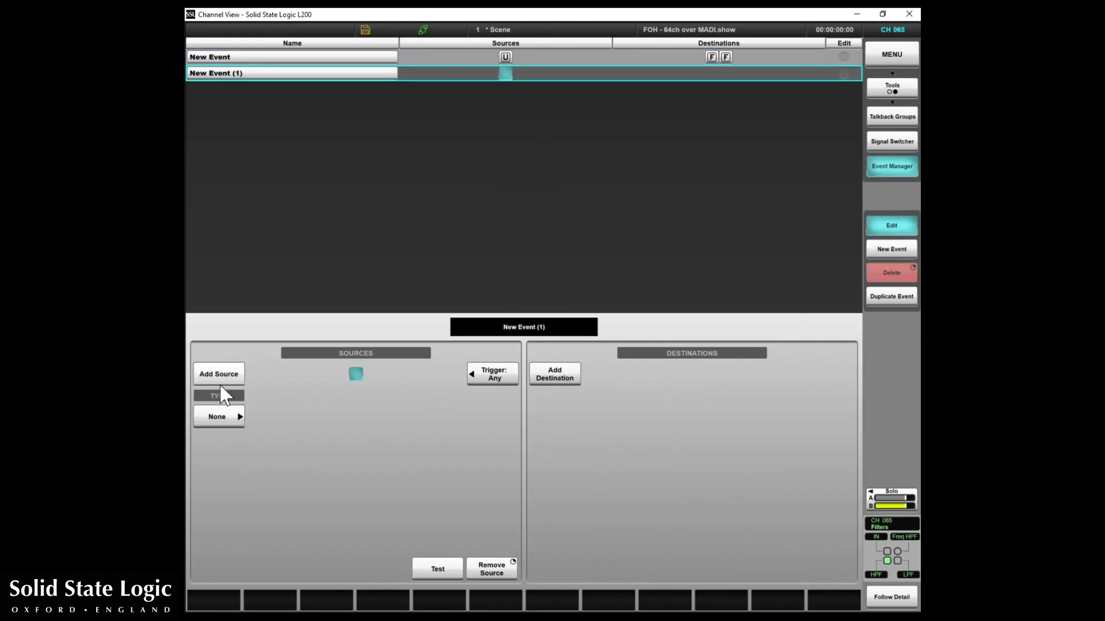
- Give the second event a MIDI Note On source and a console-function destination
left_click(219, 416)
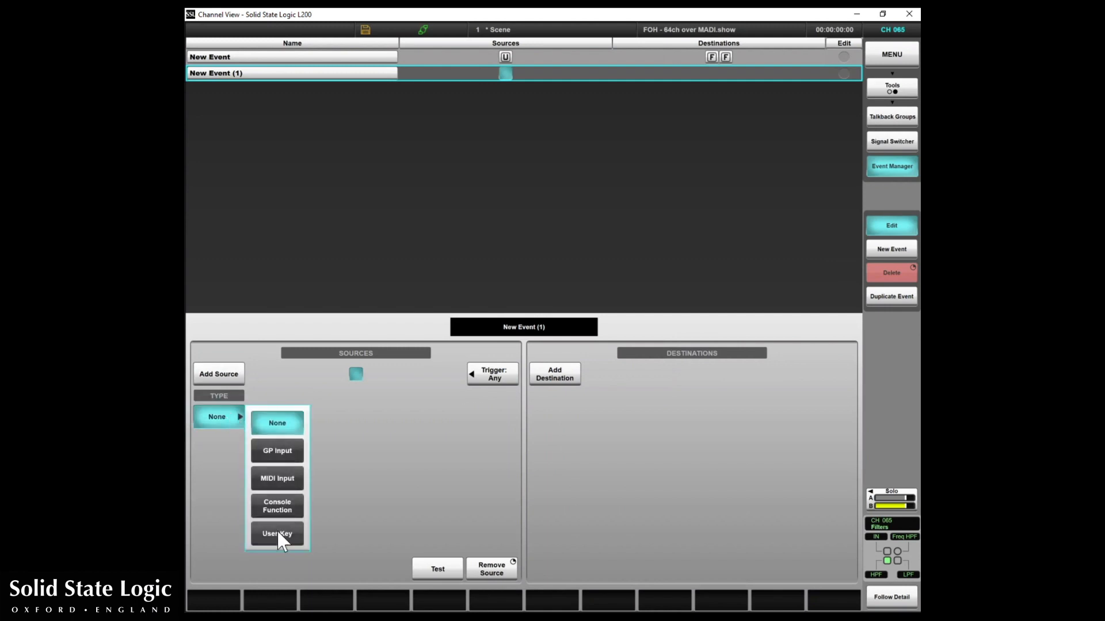
left_click(276, 478)
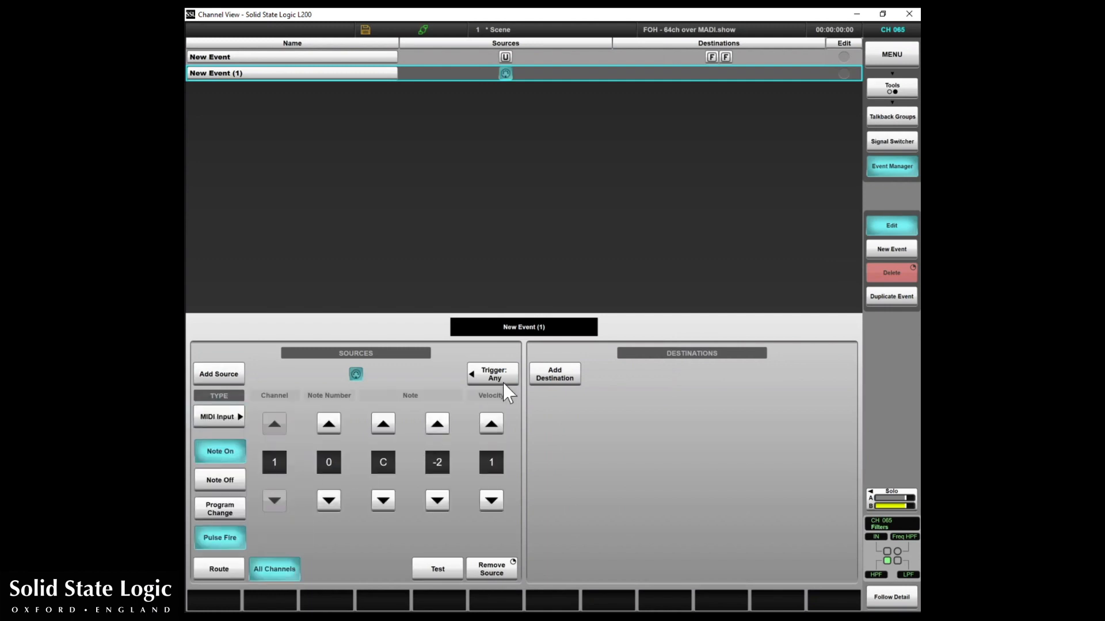
left_click(554, 374)
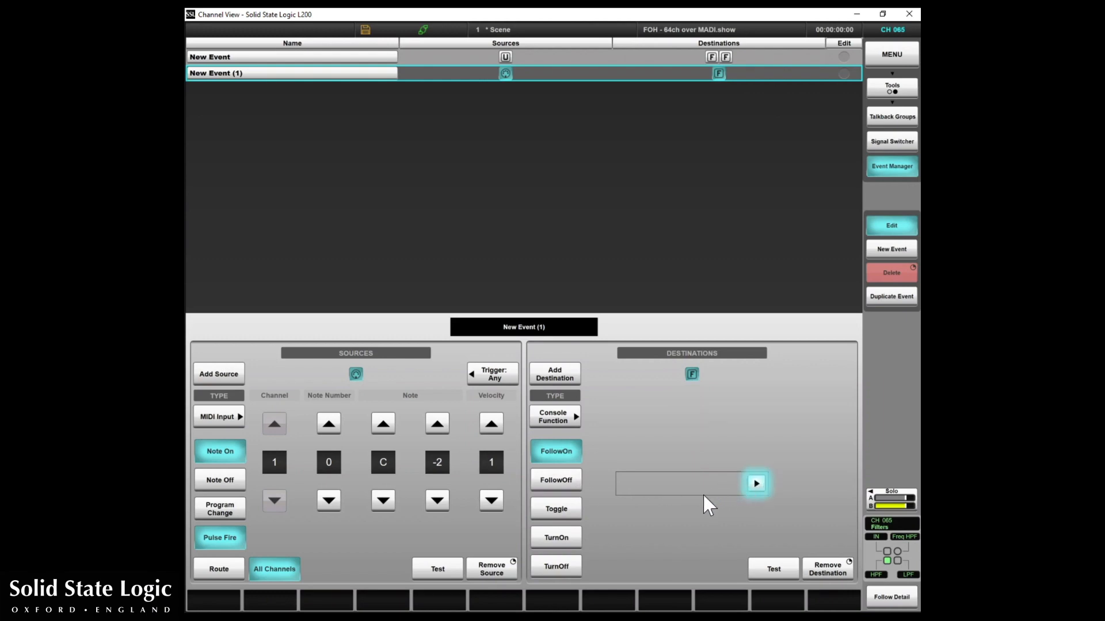
left_click(756, 483)
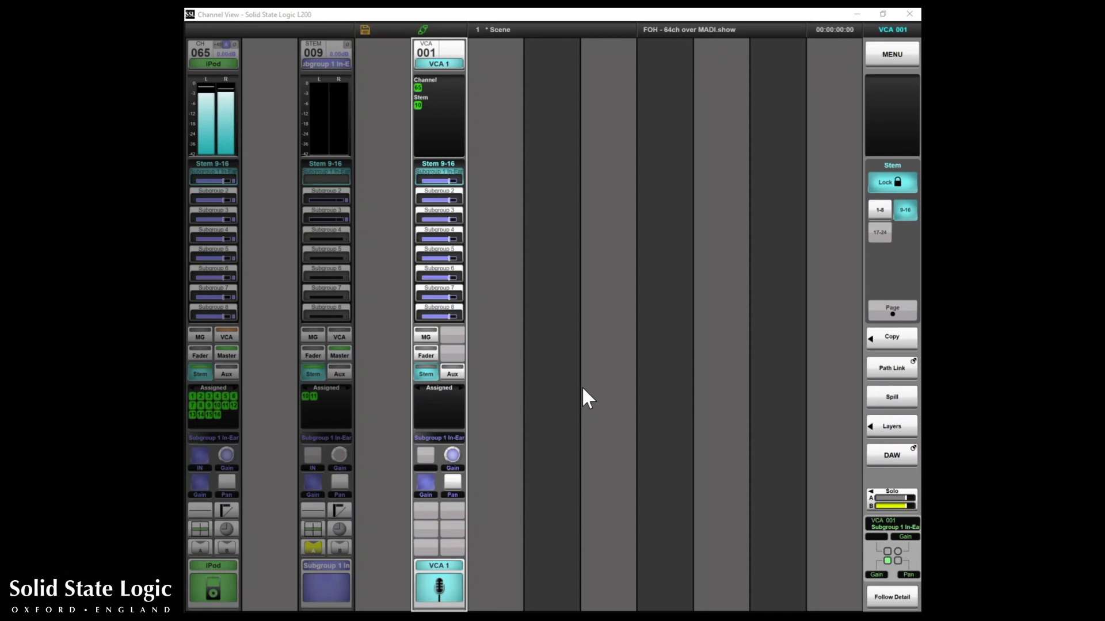
mouse_move(440, 377)
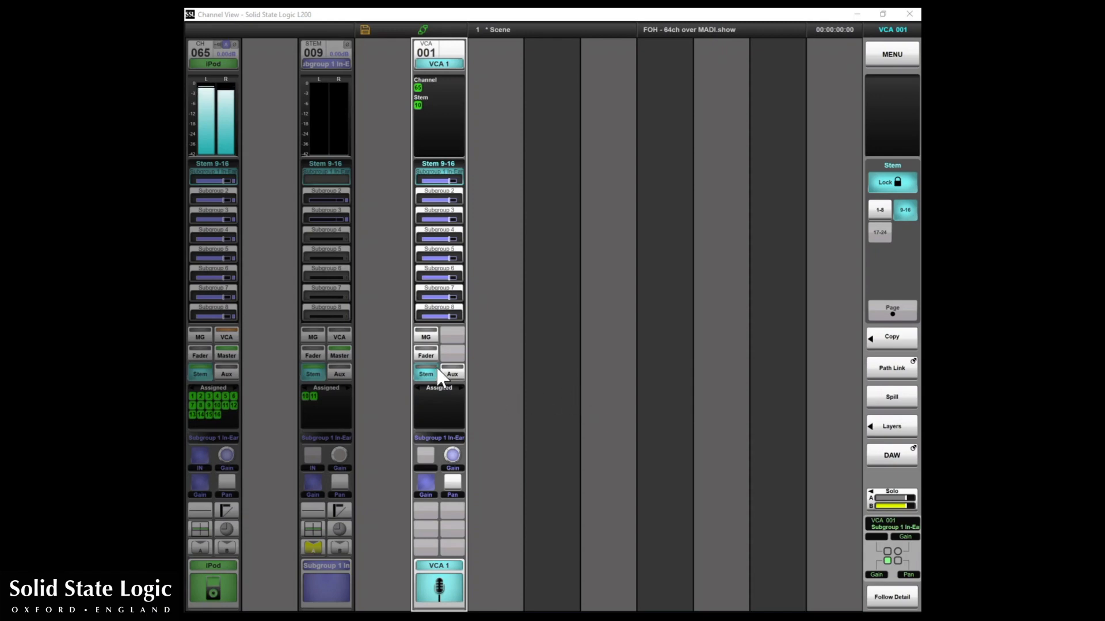
- Toggle off the stem send view on the VCA 1 strip
left_click(425, 373)
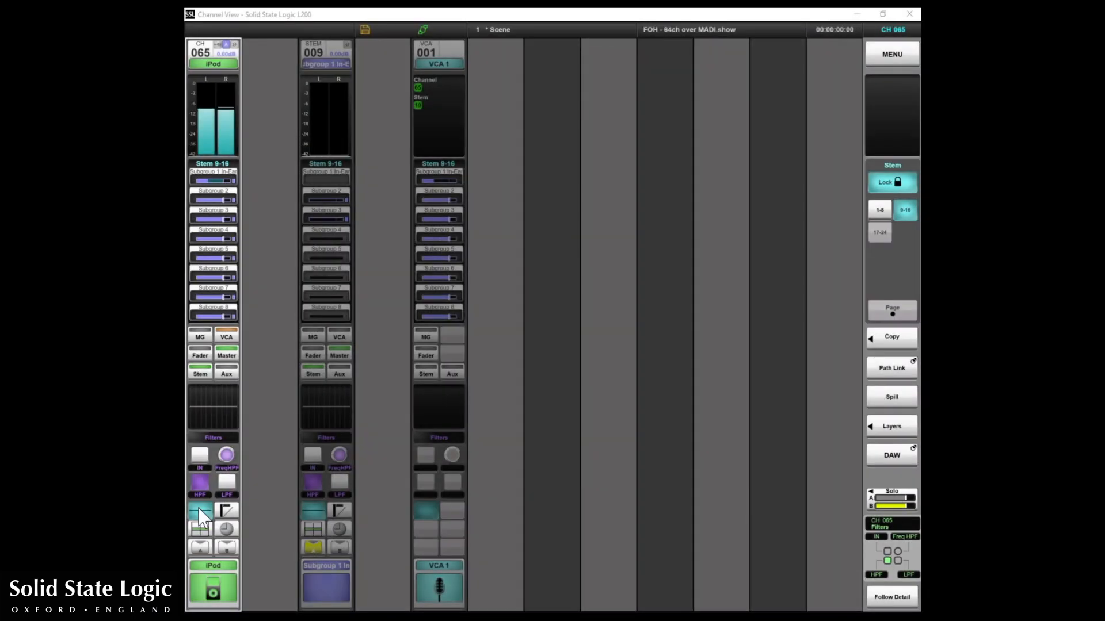
- Open the iPod channel's EQ, enable Analyse, and show the analyser settings
left_click(199, 510)
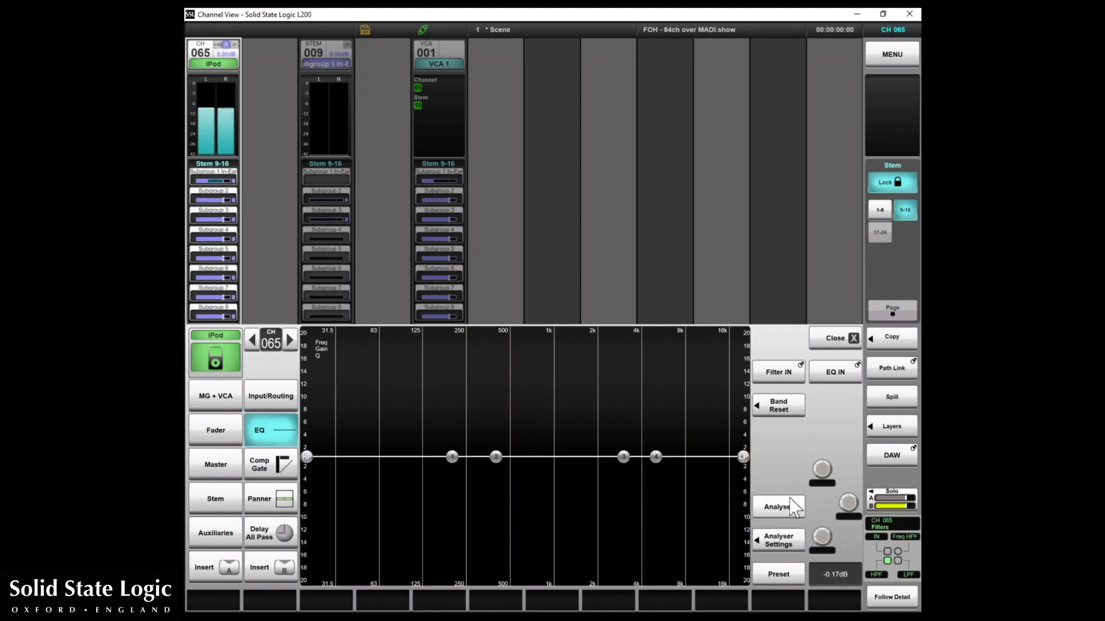
left_click(778, 507)
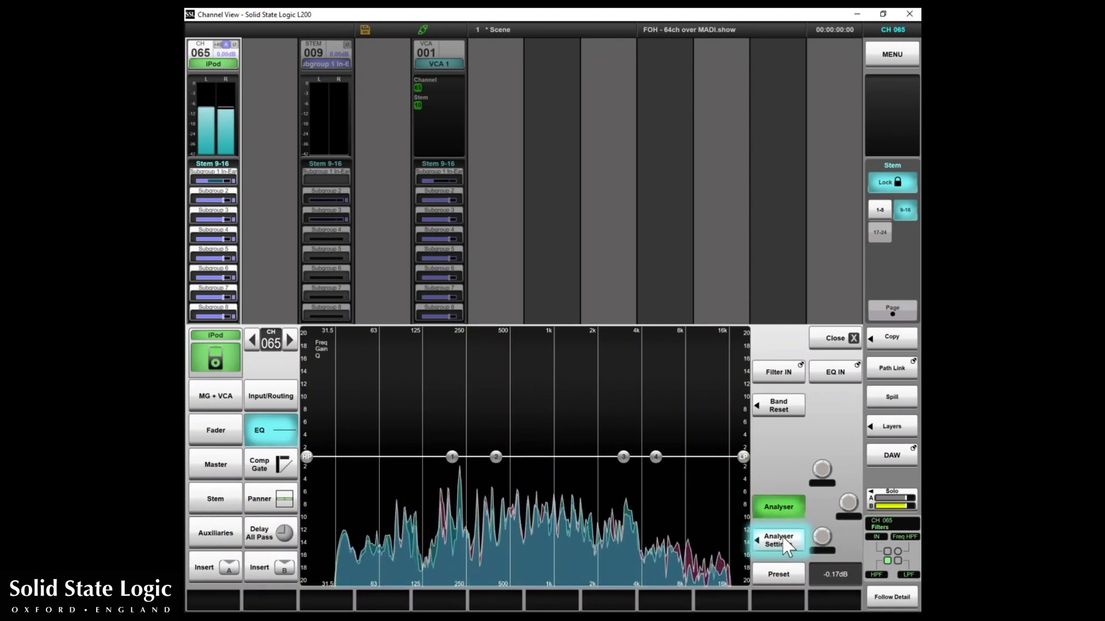
left_click(778, 539)
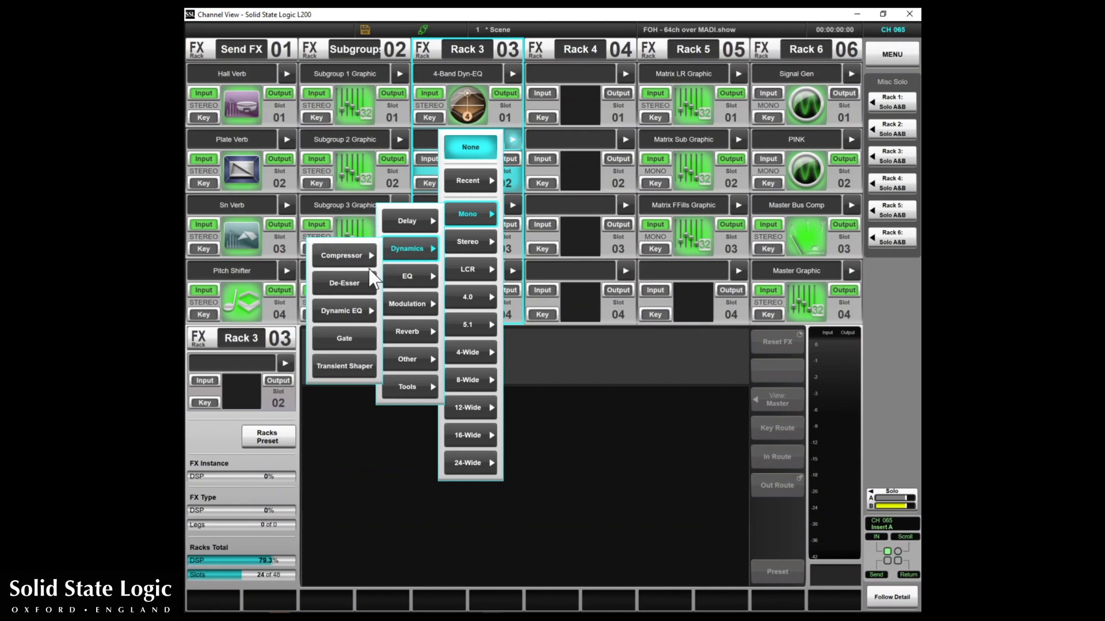
- Load the mono 4-Band Dynamic EQ into Rack 3 slot 2 as the iPod insert
left_click(344, 310)
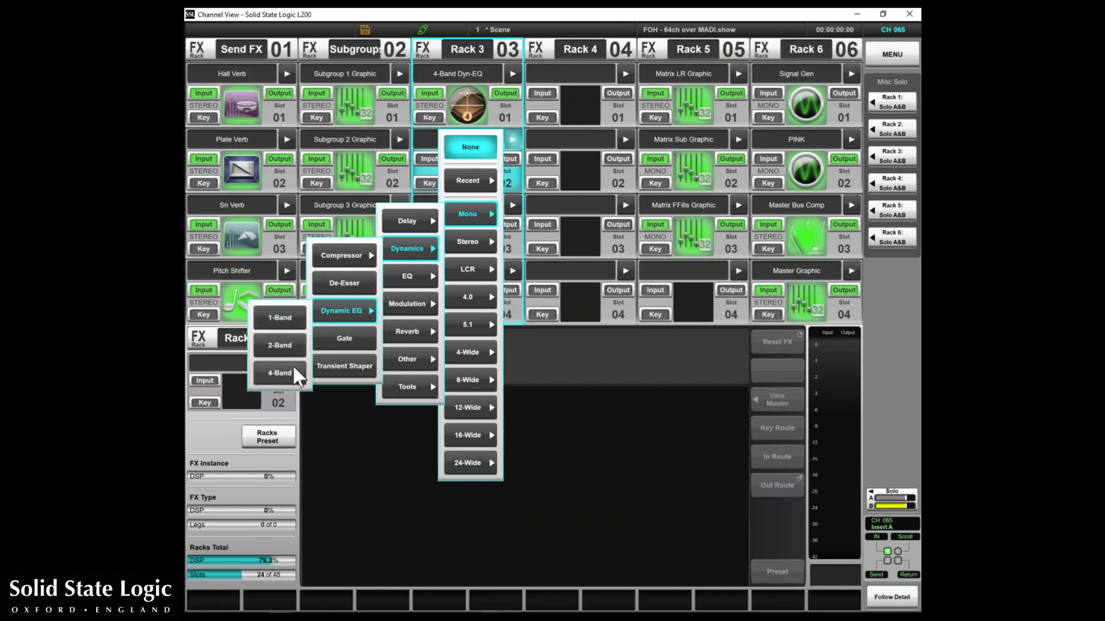
left_click(280, 373)
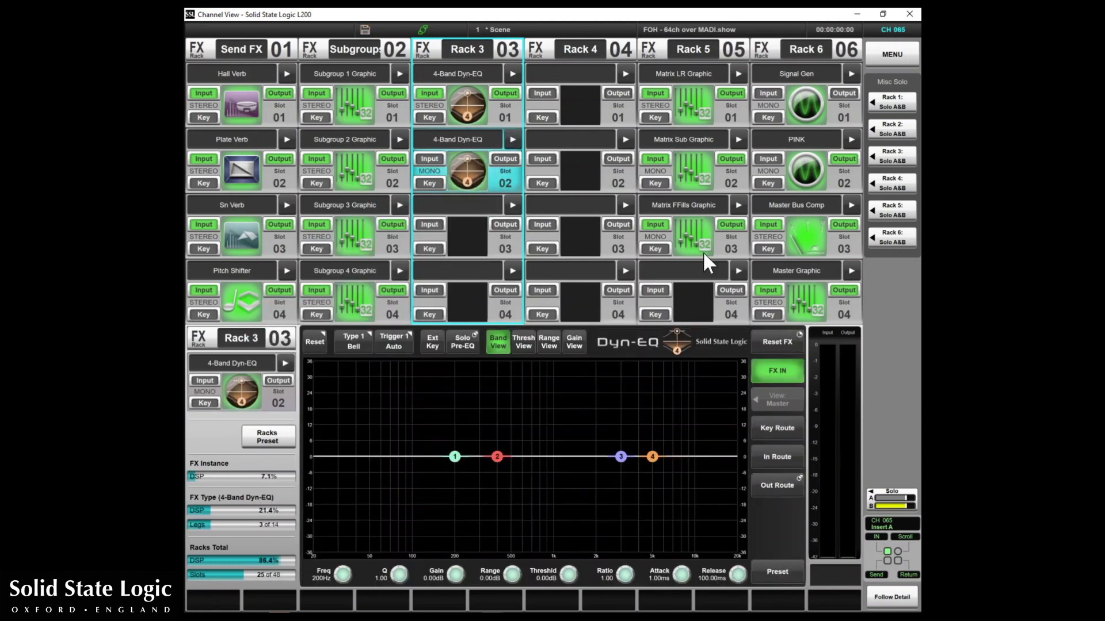
left_click(890, 54)
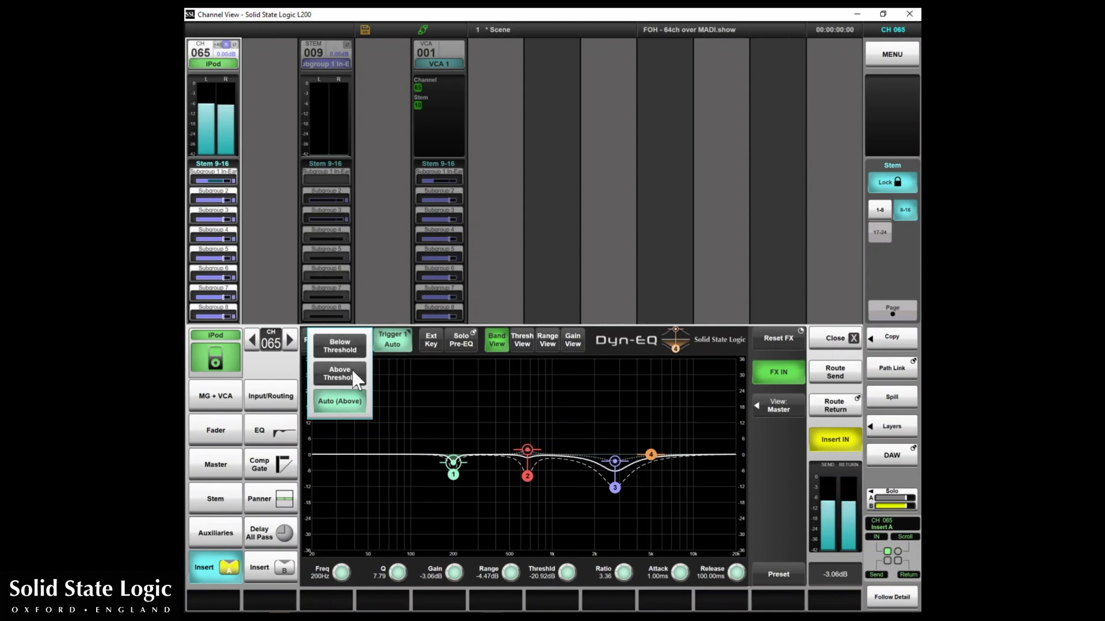
- Set band 1 to trigger below threshold, with threshold -29.28dB and range -8.70dB
left_click(339, 373)
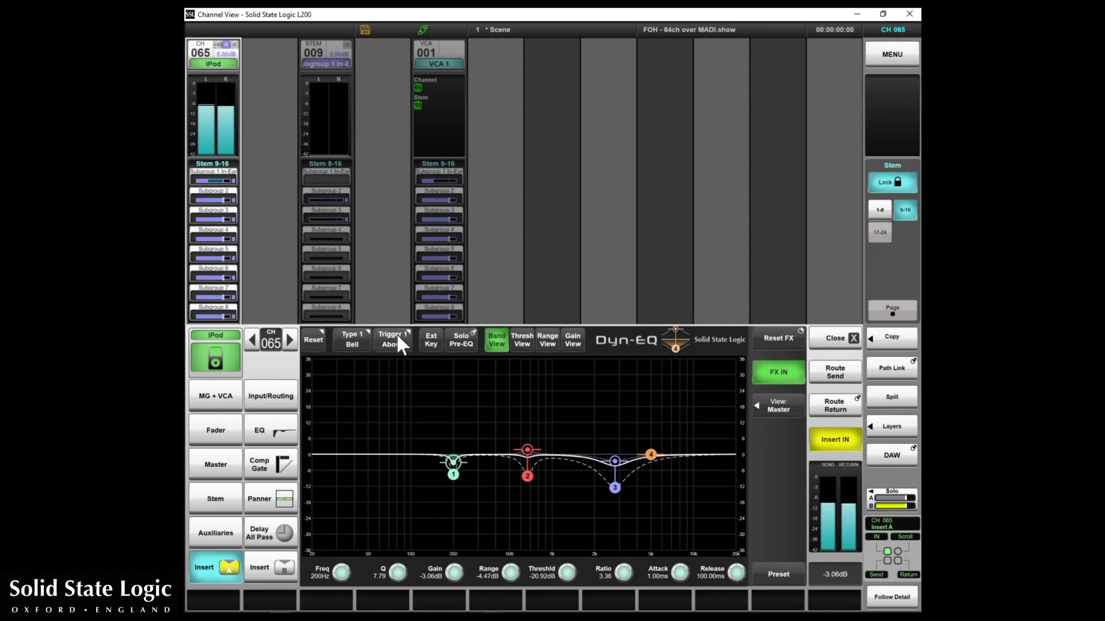
left_click(392, 339)
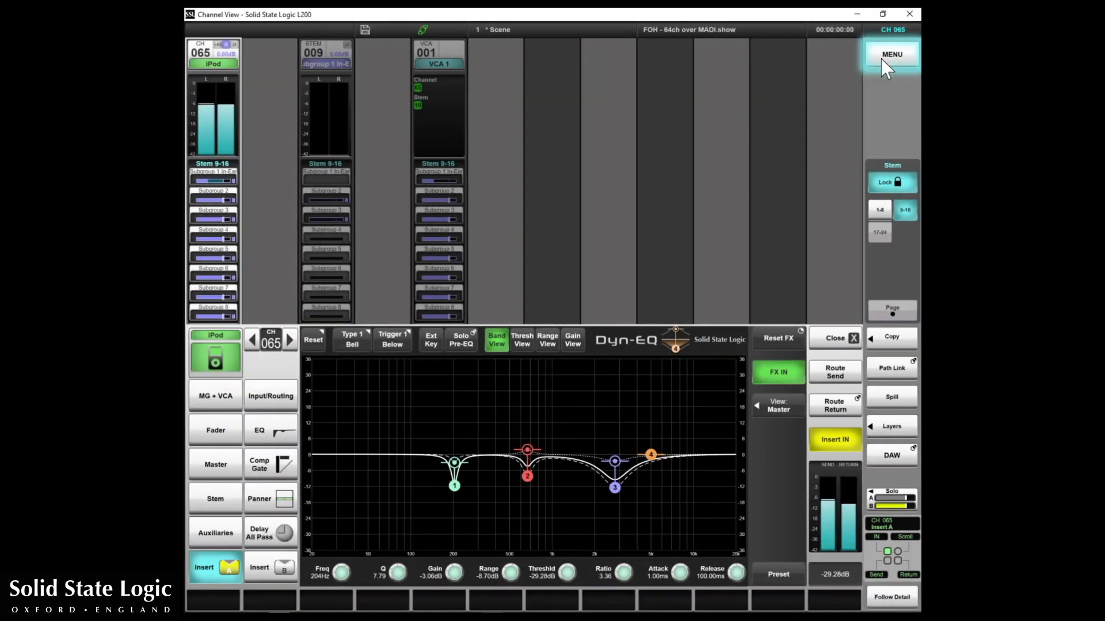
- Configure DAW control ports and transport master, then add DAW Chan 001 to User 1
left_click(892, 53)
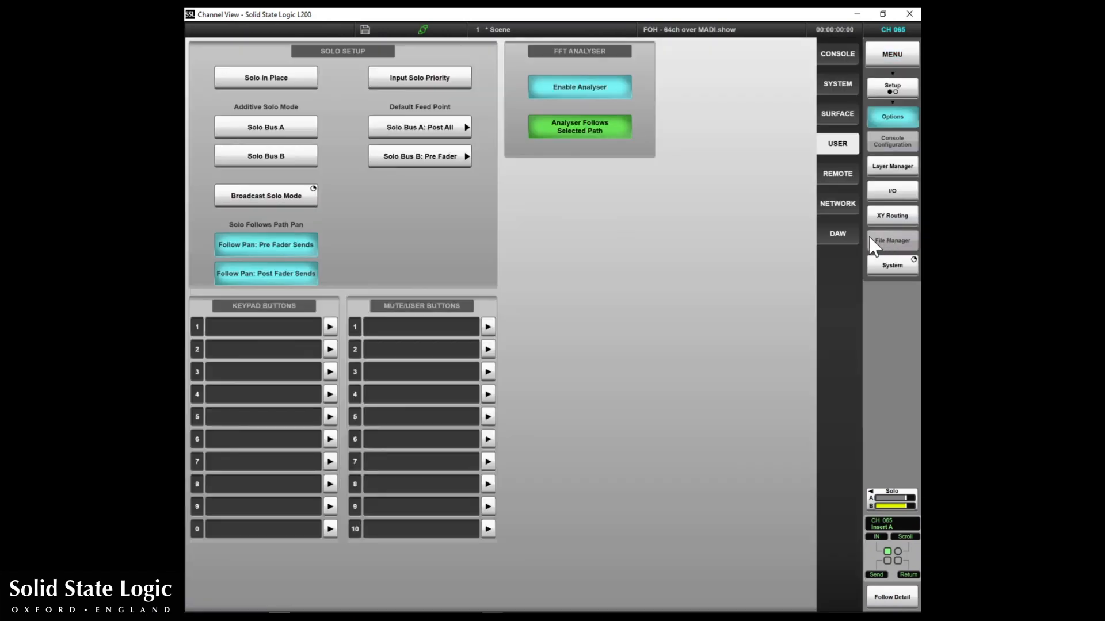
left_click(837, 233)
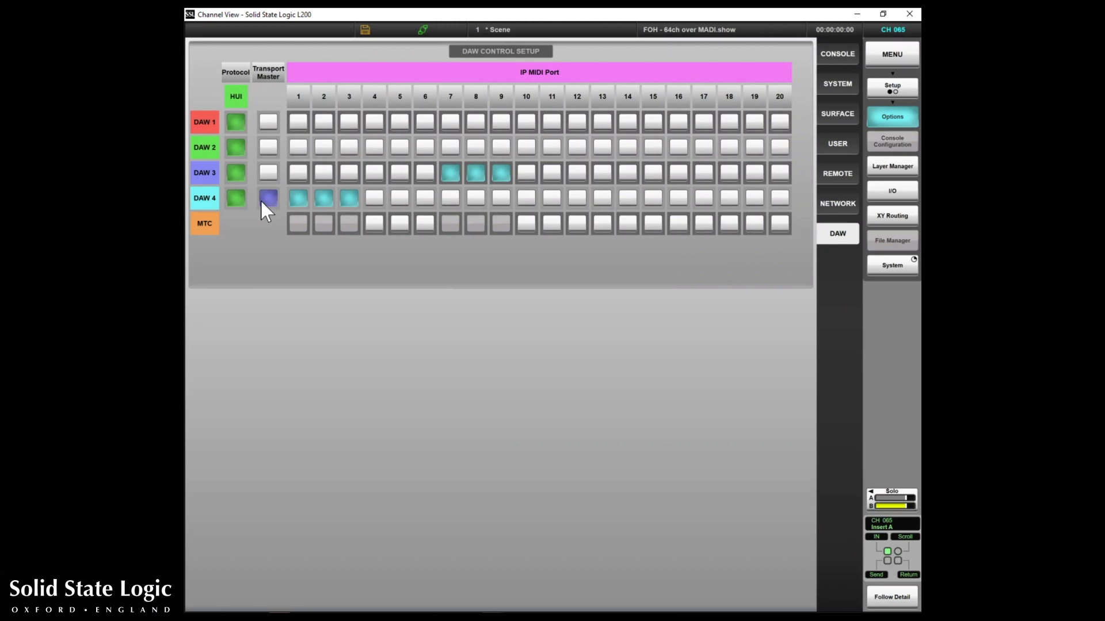
mouse_move(285, 210)
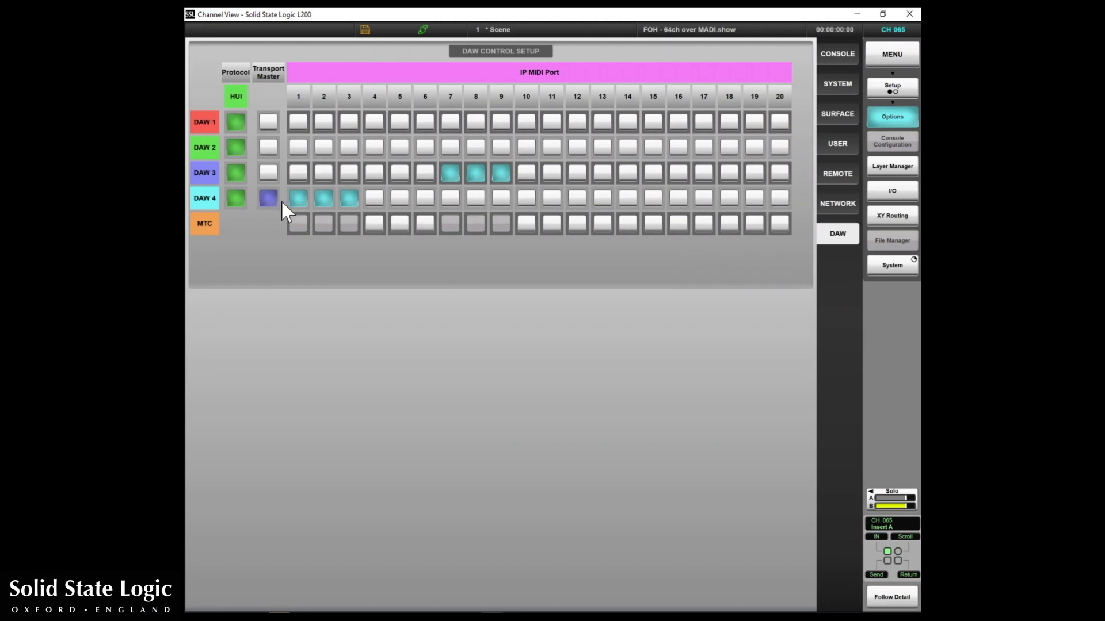
left_click(891, 166)
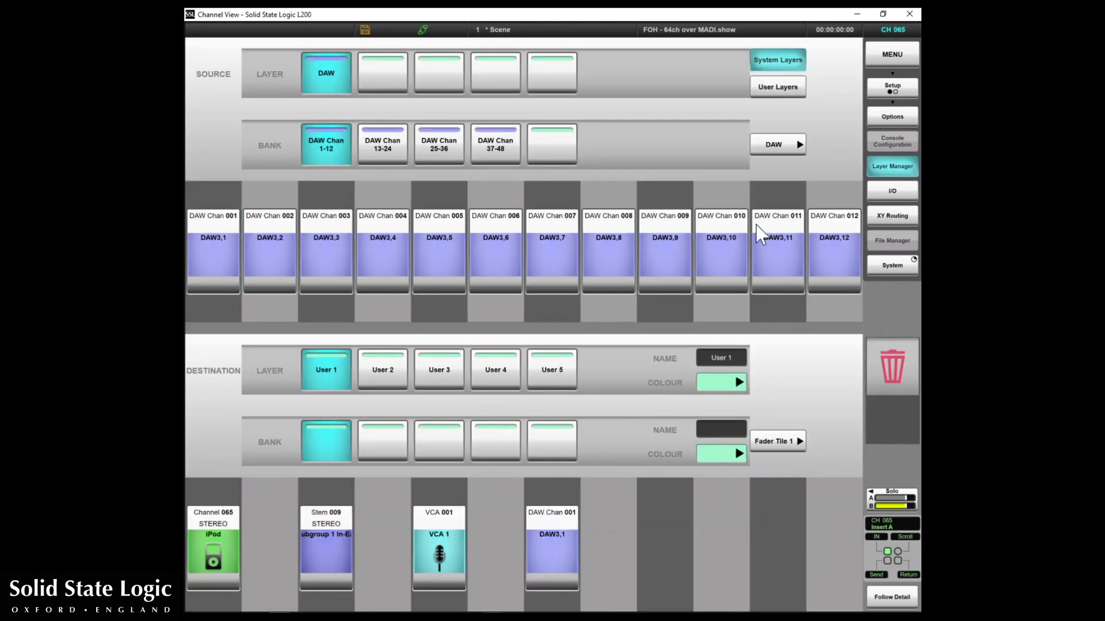
left_click(891, 54)
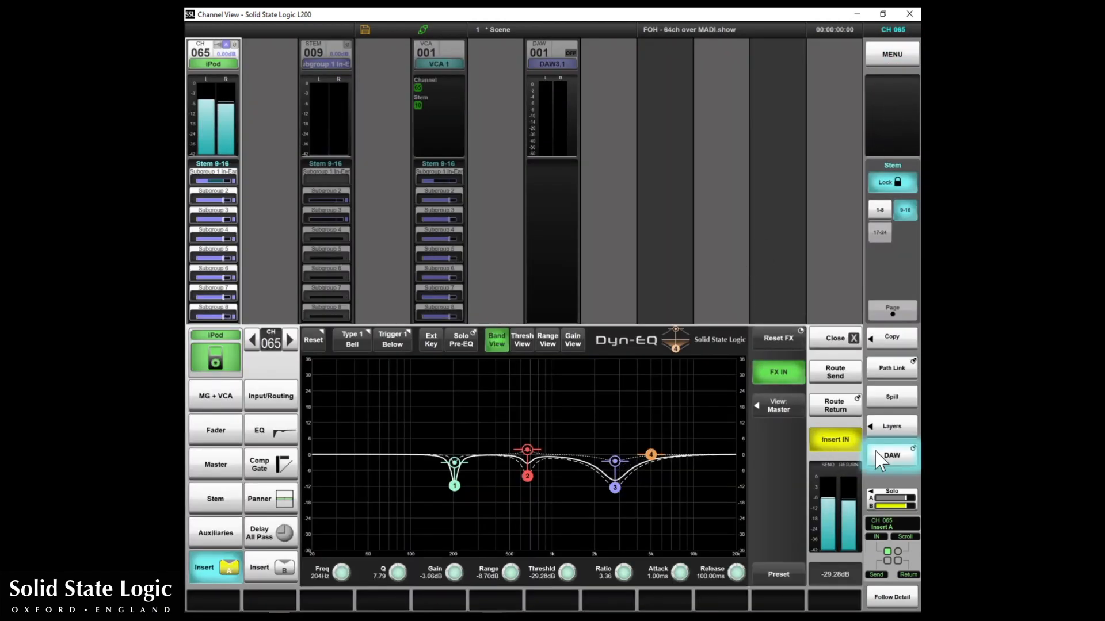
- Open the DAW 3 transport, automation and bank control keys
left_click(891, 455)
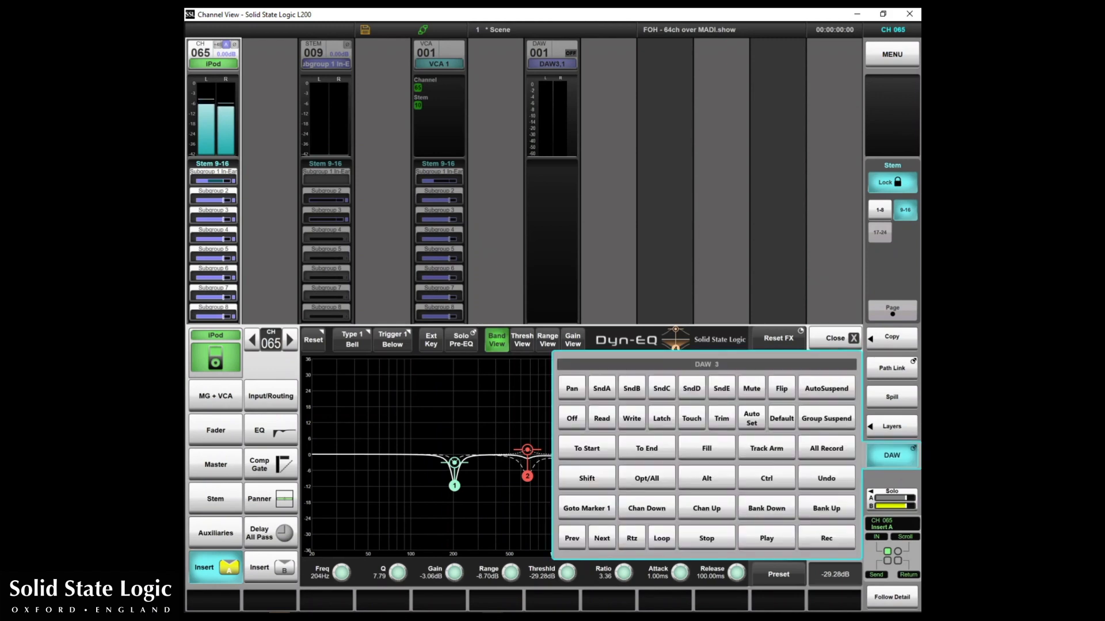
mouse_move(880, 130)
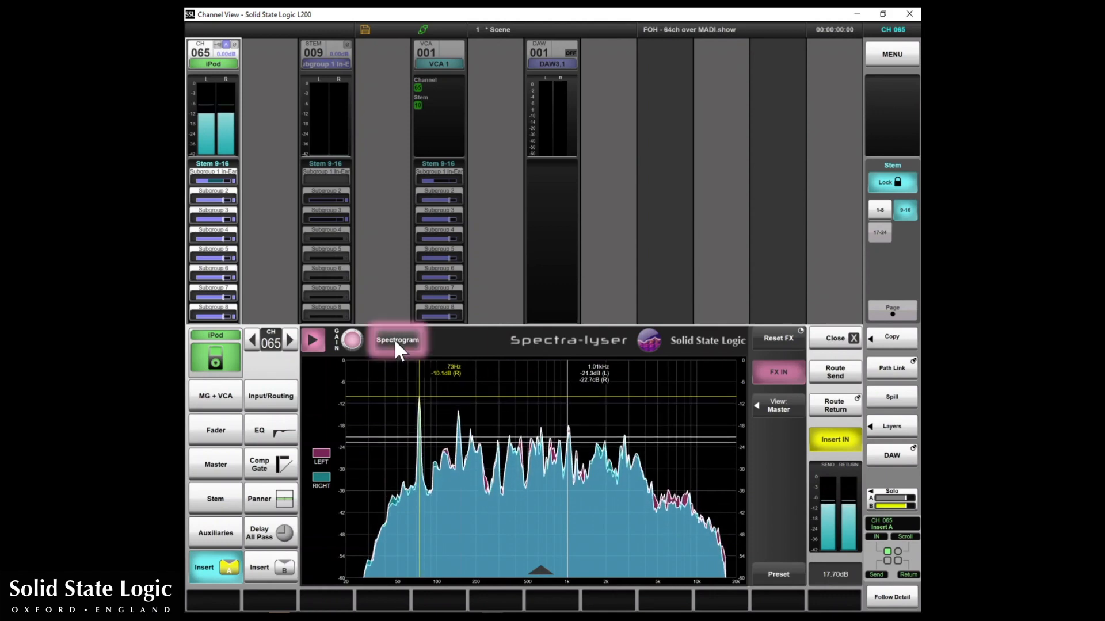
- Switch the iPod Spectra-lyser to left and right spectrogram display
left_click(397, 339)
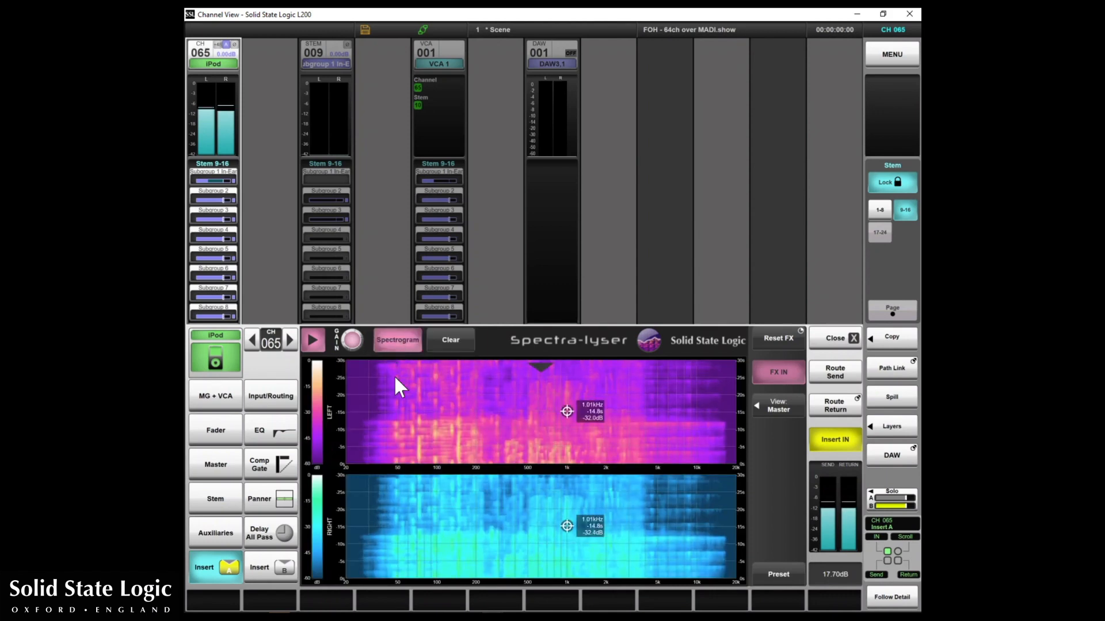